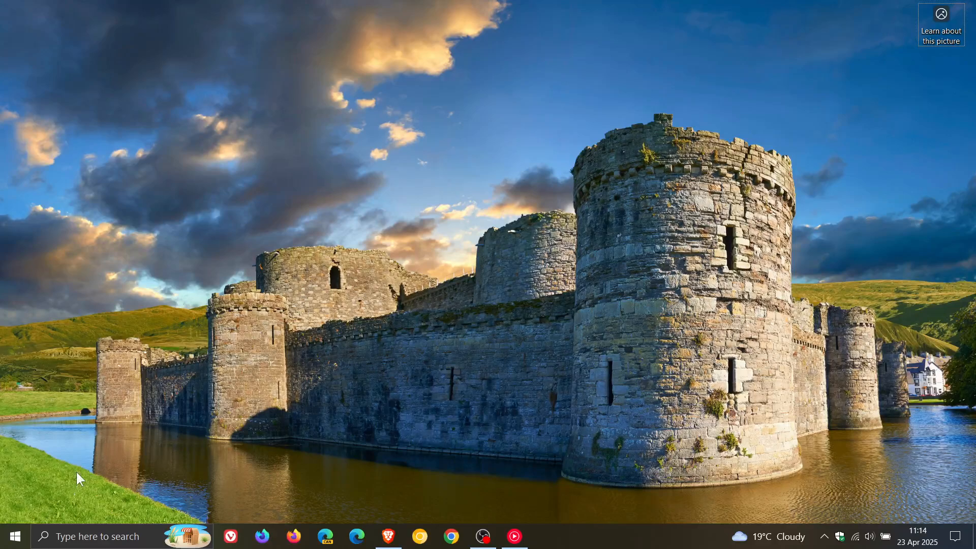
Step: Bring up the Start menu from the taskbar
{"action": "left_click", "coordinate": [14, 535]}
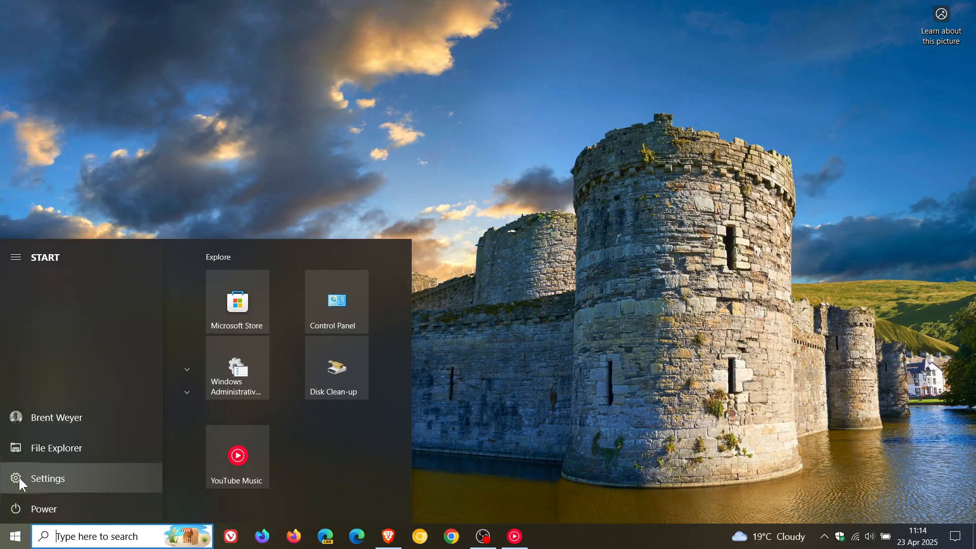
Step: Launch Settings and reach the Windows Update page showing the PC is up to date
{"action": "left_click", "coordinate": [48, 477]}
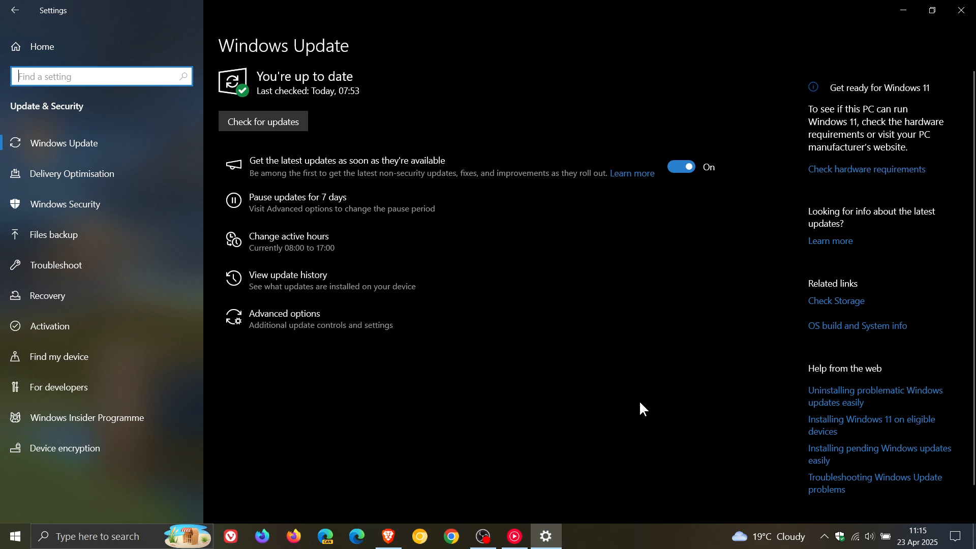
{"action": "mouse_move", "coordinate": [635, 409]}
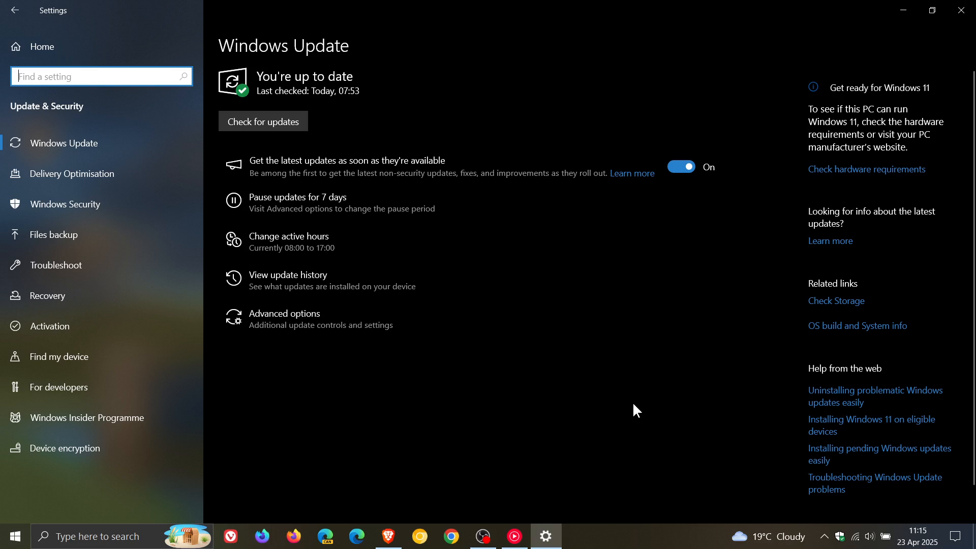
{"action": "mouse_move", "coordinate": [630, 412]}
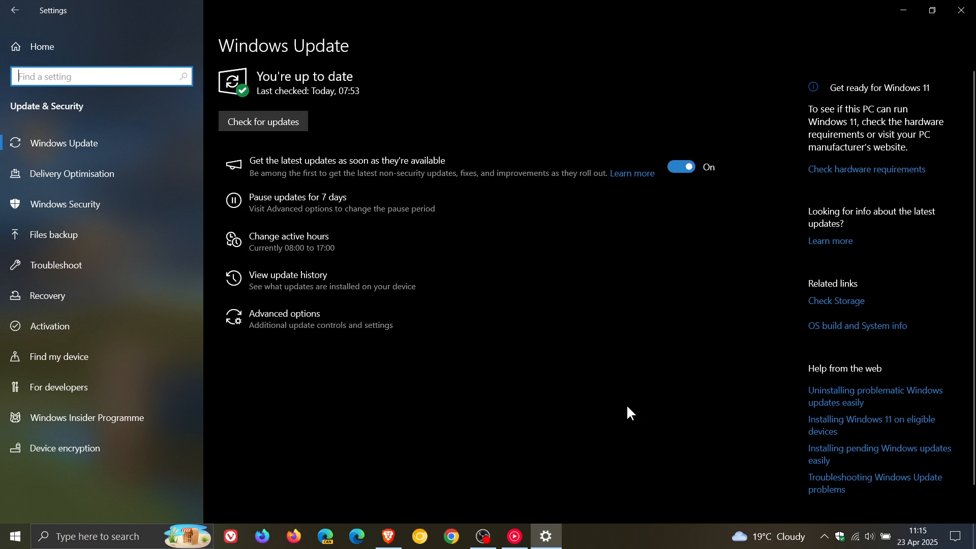
{"action": "mouse_move", "coordinate": [609, 418]}
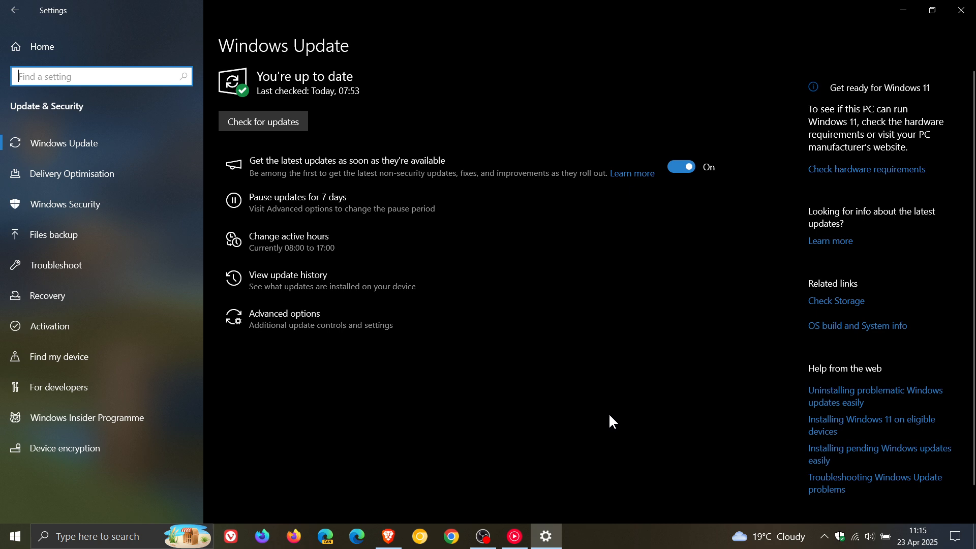
{"action": "mouse_move", "coordinate": [606, 418]}
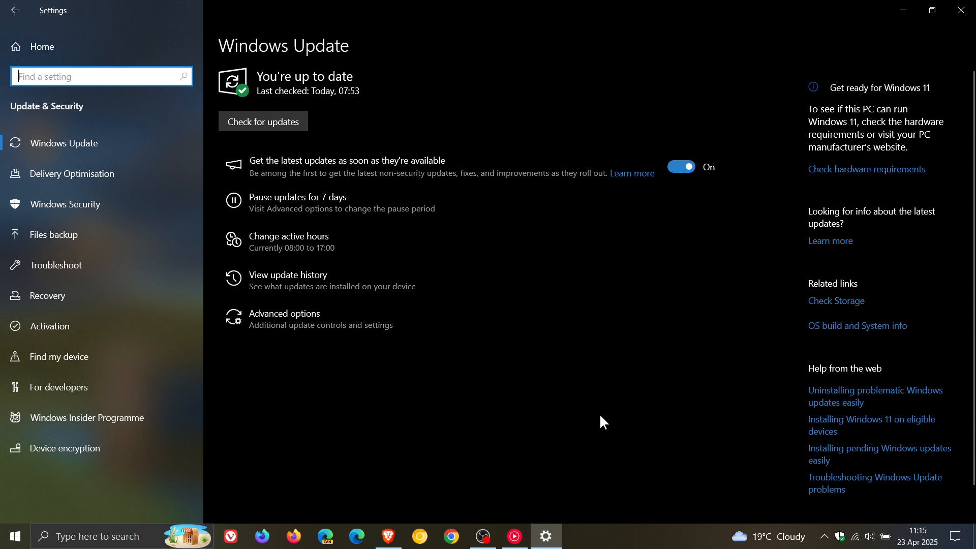
Step: Review the April 2025 quality updates in update history, then reach Windows Administrative Tools
{"action": "left_click", "coordinate": [287, 275]}
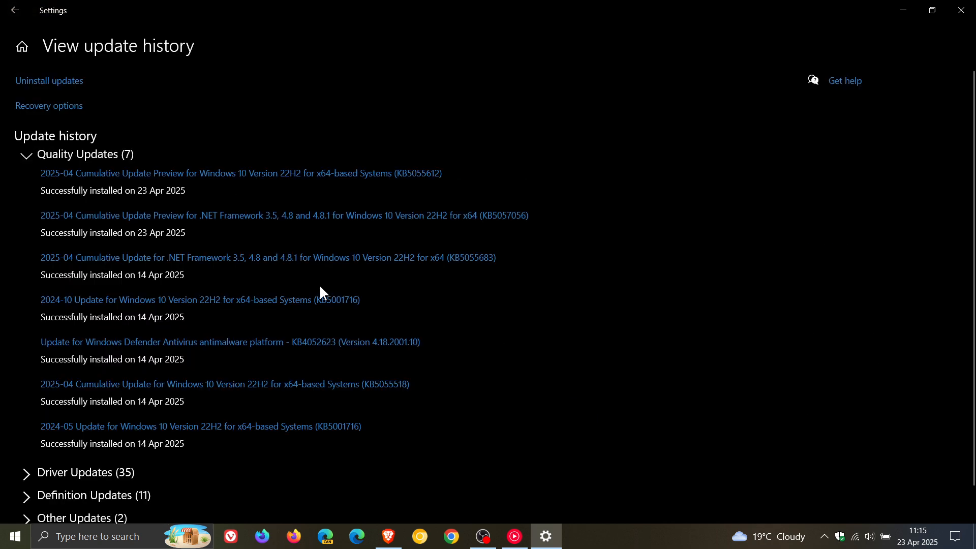
{"action": "mouse_move", "coordinate": [392, 168]}
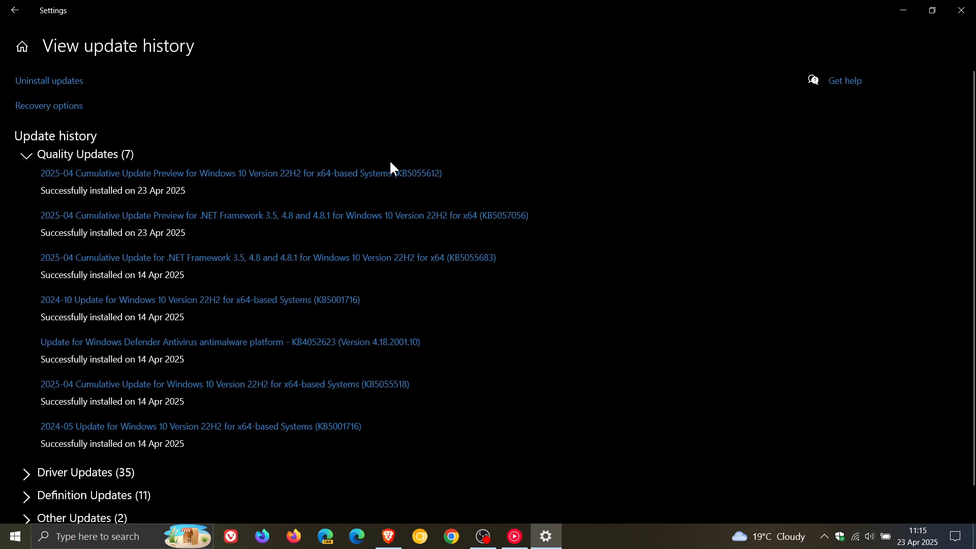
{"action": "mouse_move", "coordinate": [393, 194]}
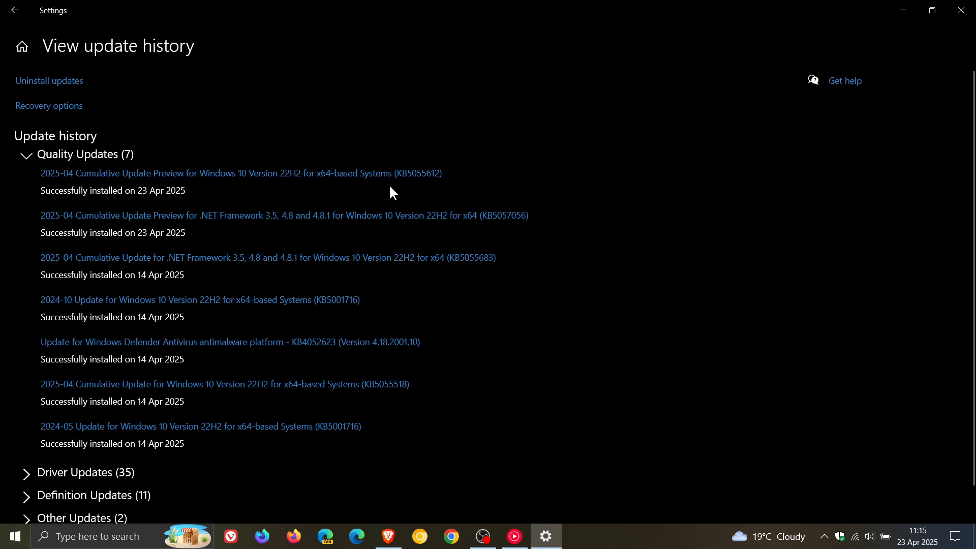
{"action": "mouse_move", "coordinate": [453, 192]}
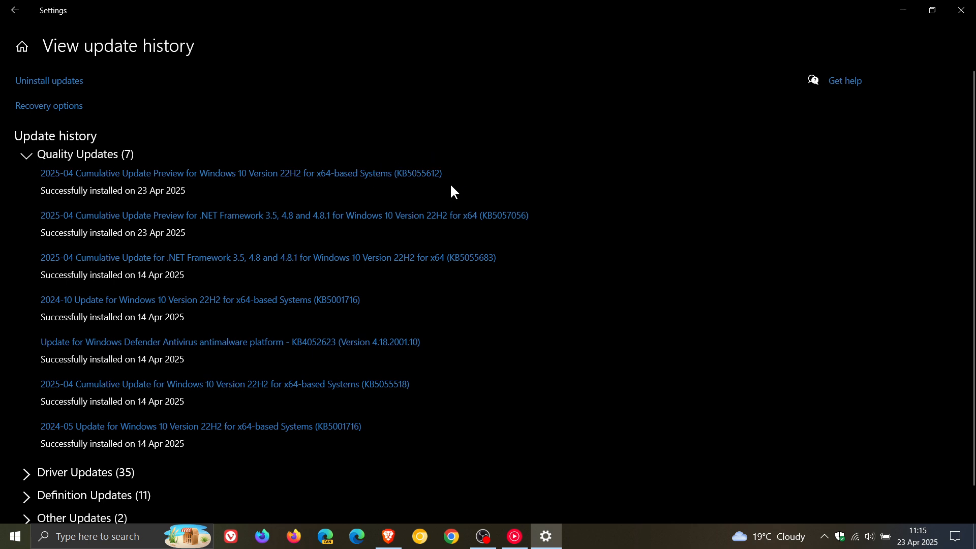
{"action": "mouse_move", "coordinate": [897, 201]}
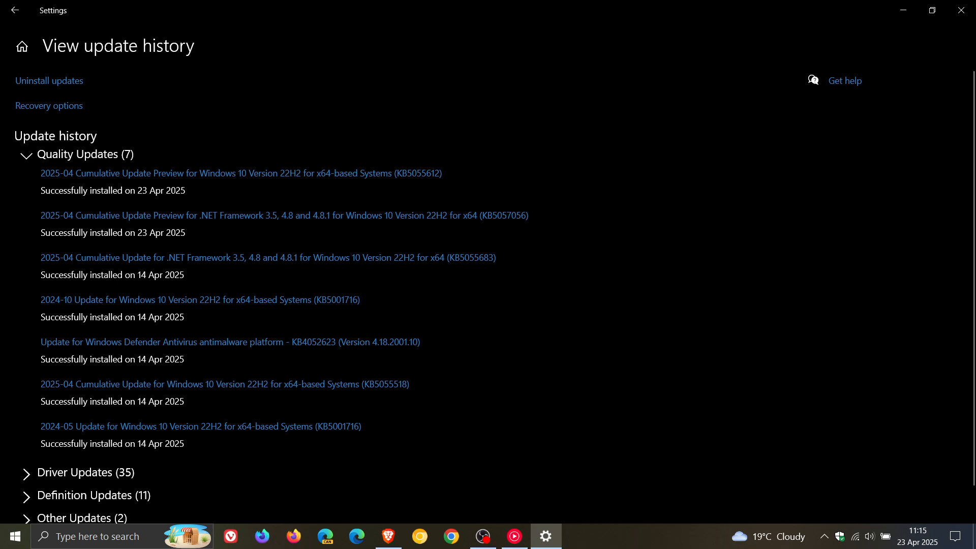
{"action": "mouse_move", "coordinate": [601, 135]}
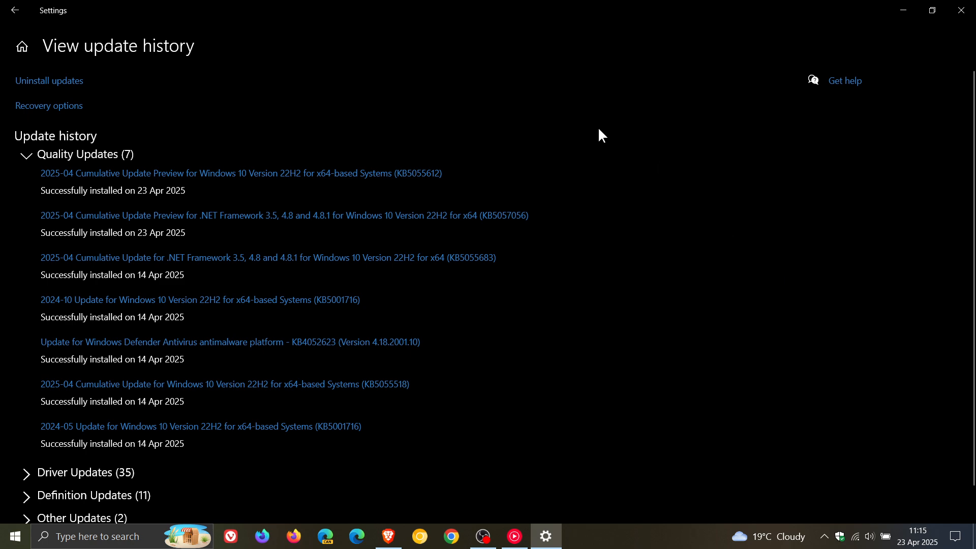
{"action": "mouse_move", "coordinate": [649, 168]}
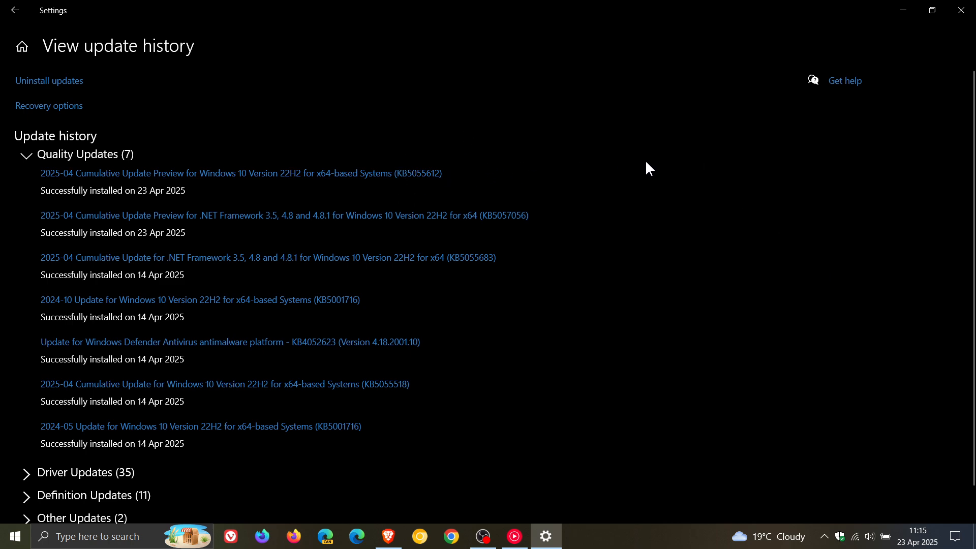
{"action": "mouse_move", "coordinate": [642, 173]}
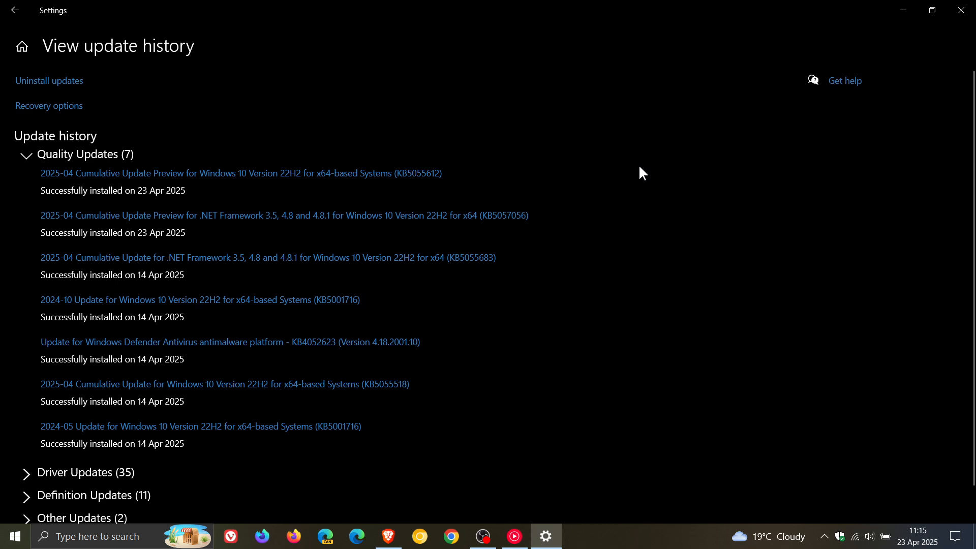
{"action": "mouse_move", "coordinate": [641, 176]}
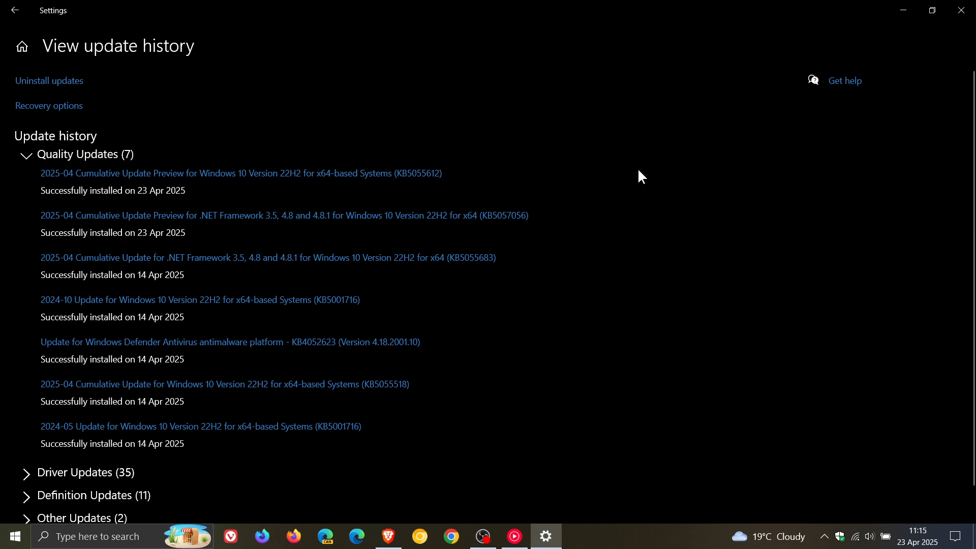
{"action": "mouse_move", "coordinate": [497, 173]}
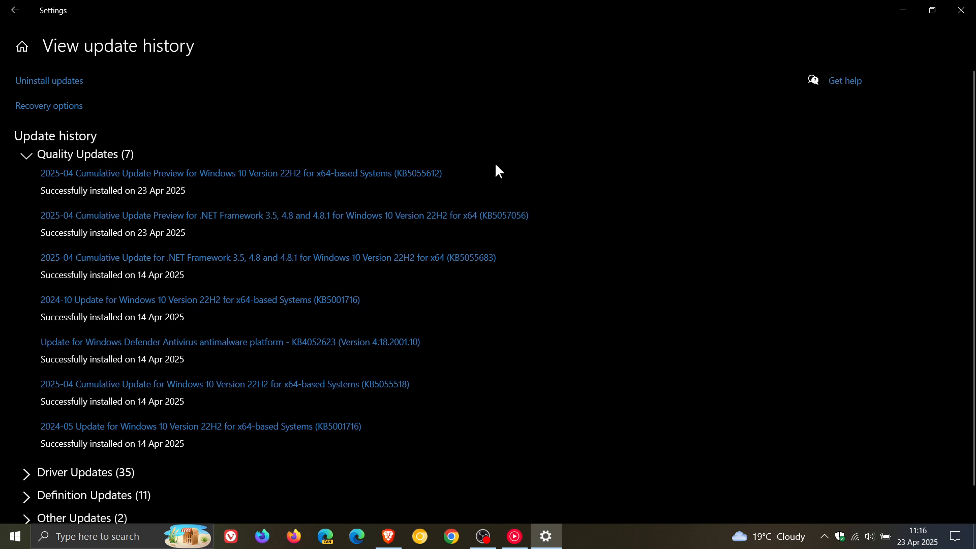
{"action": "mouse_move", "coordinate": [478, 165]}
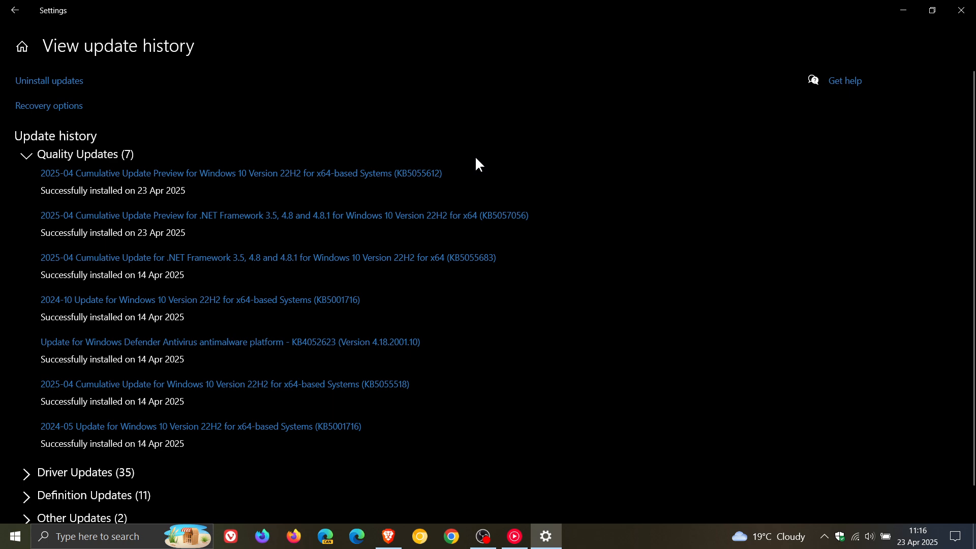
{"action": "mouse_move", "coordinate": [650, 173]}
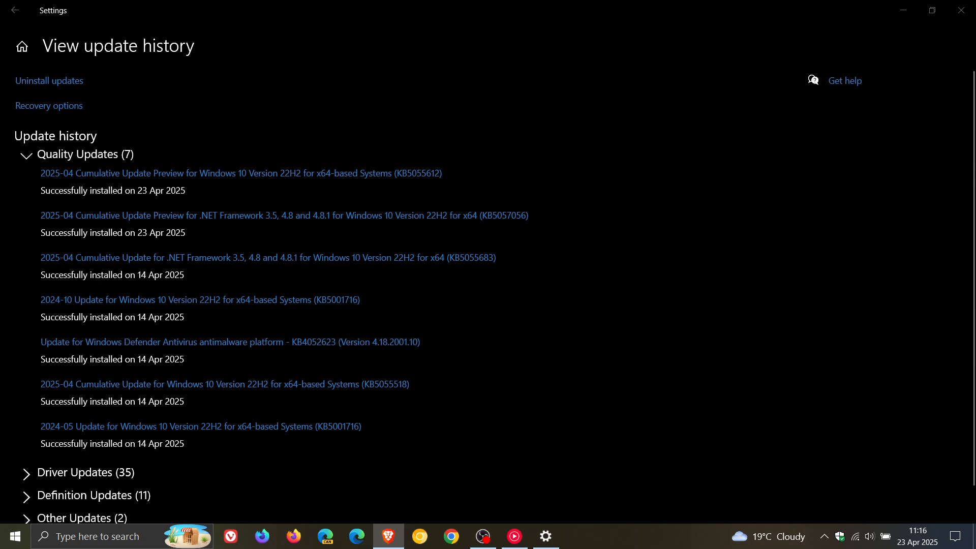
{"action": "mouse_move", "coordinate": [469, 170]}
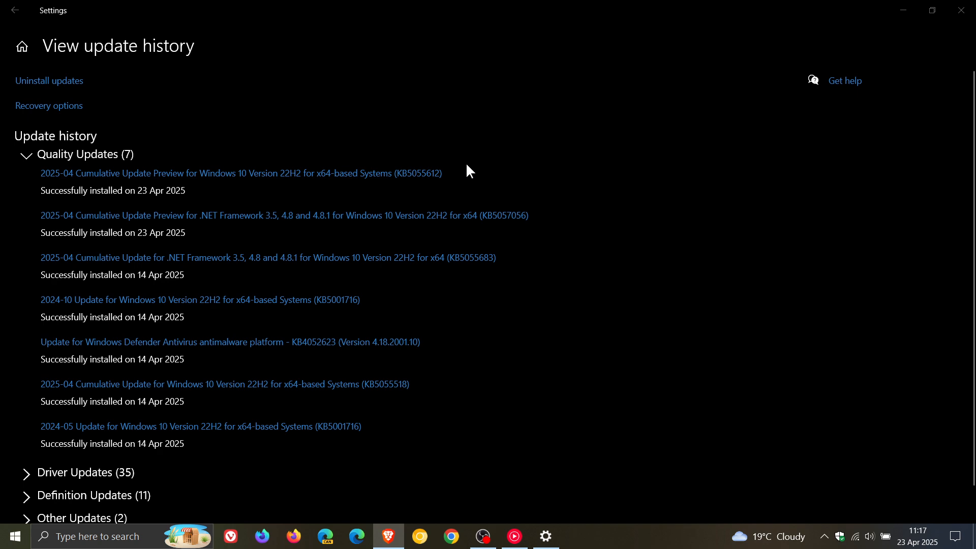
{"action": "mouse_move", "coordinate": [903, 10]}
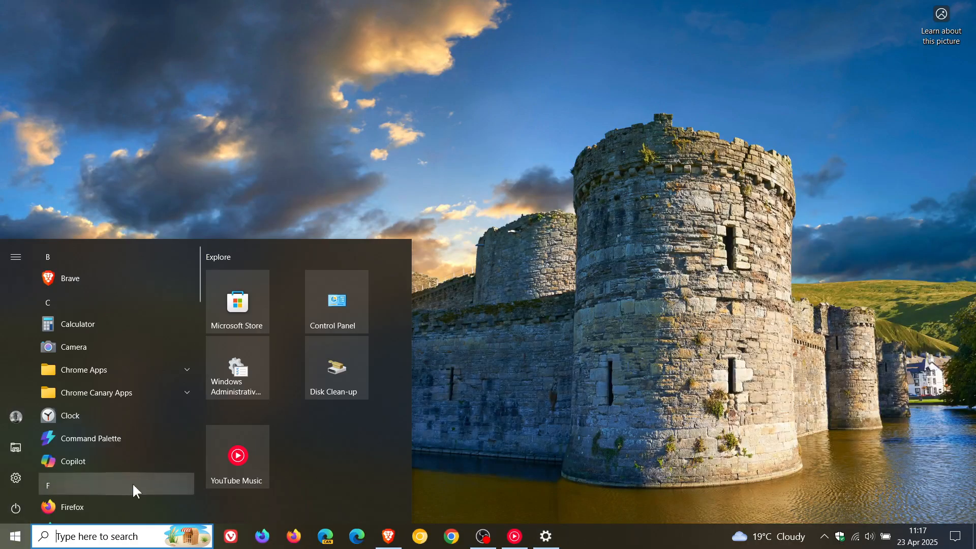
{"action": "left_click", "coordinate": [399, 399]}
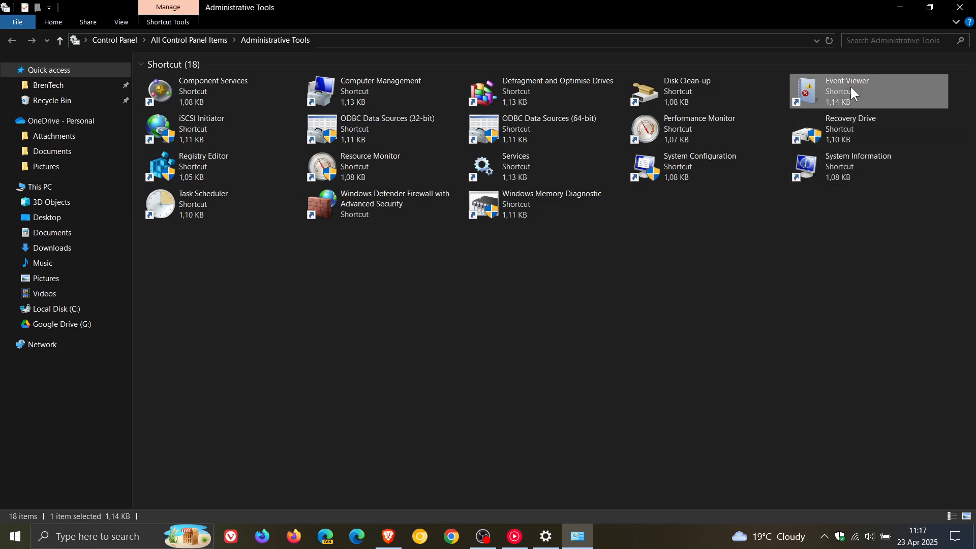
{"action": "double_click", "coordinate": [847, 90]}
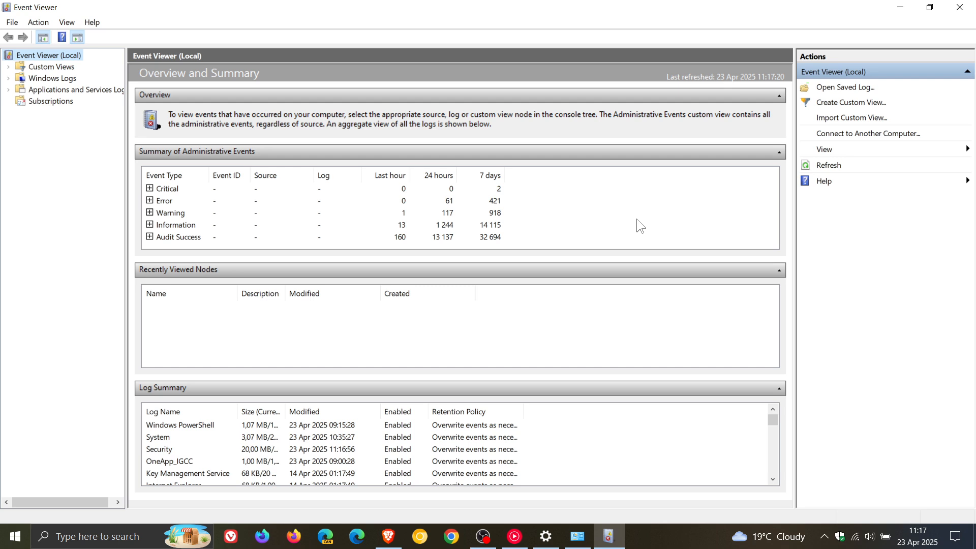
{"action": "mouse_move", "coordinate": [627, 219]}
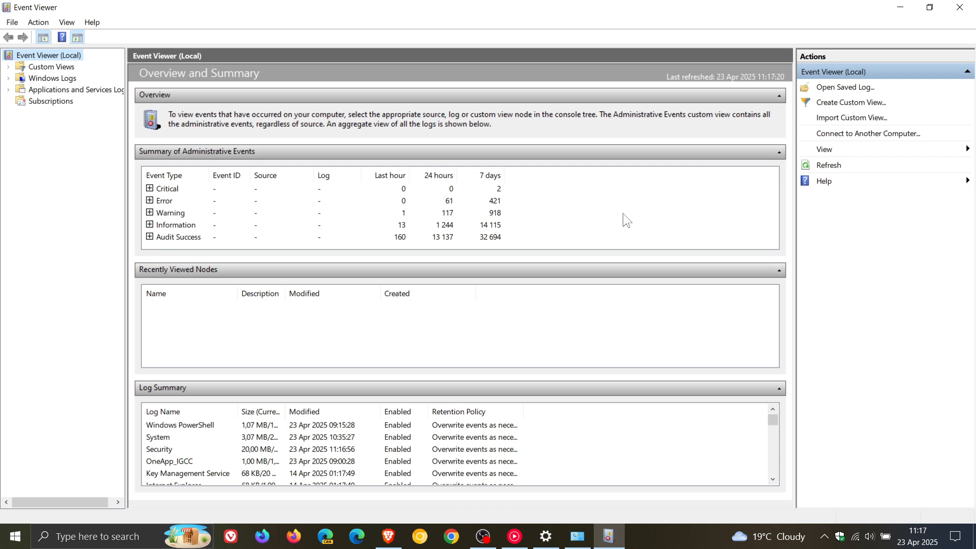
{"action": "mouse_move", "coordinate": [638, 147]}
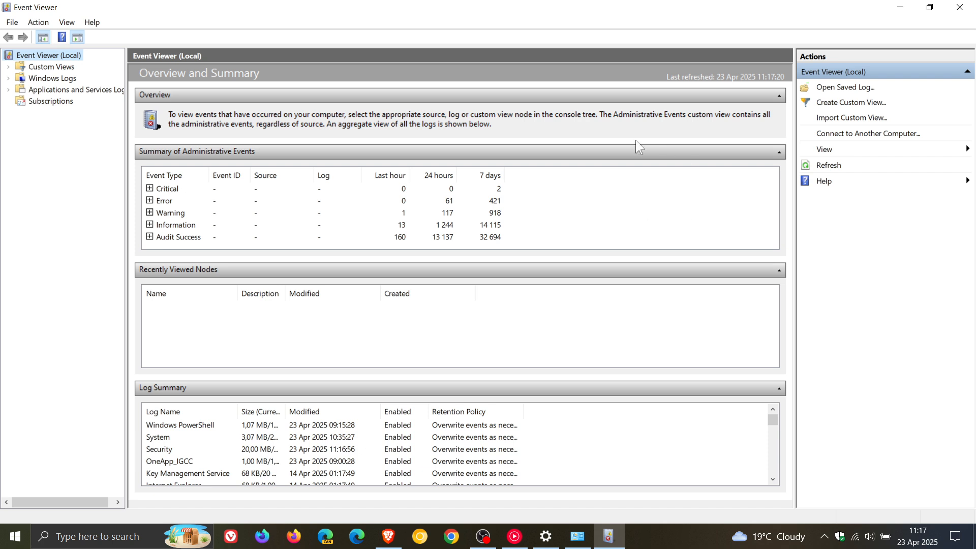
{"action": "mouse_move", "coordinate": [906, 21]}
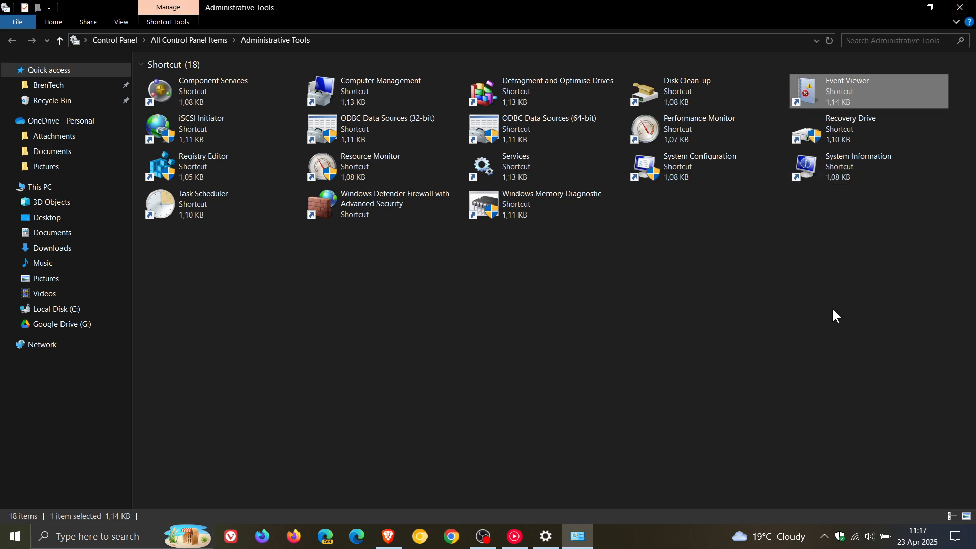
{"action": "mouse_move", "coordinate": [812, 328]}
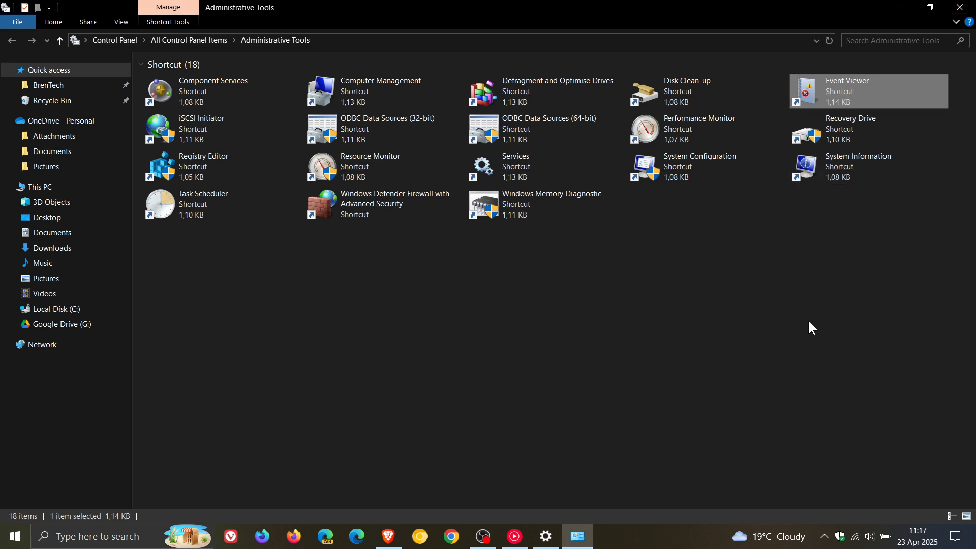
{"action": "mouse_move", "coordinate": [811, 285]}
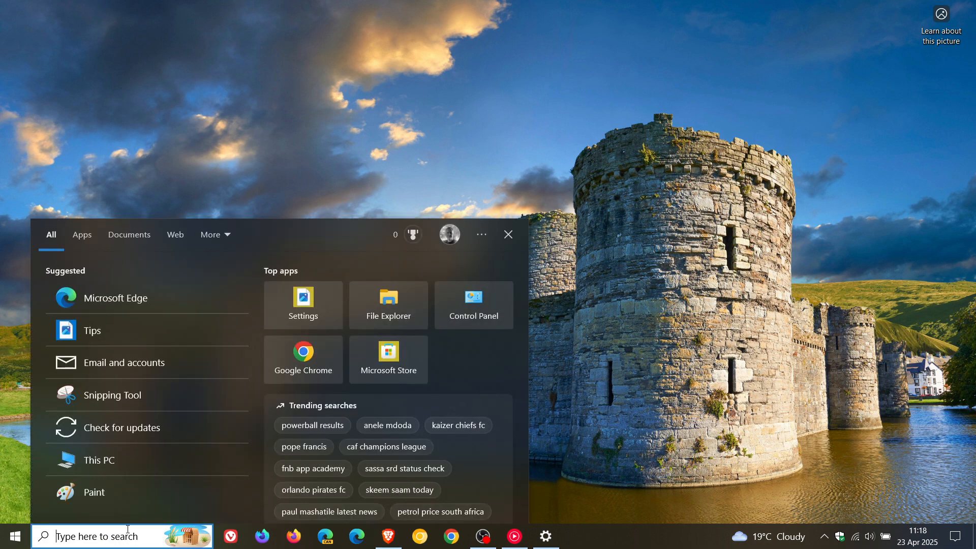
Step: Run winver.exe from taskbar search to show About Windows with build 19045.5796
{"action": "type", "text": "w"}
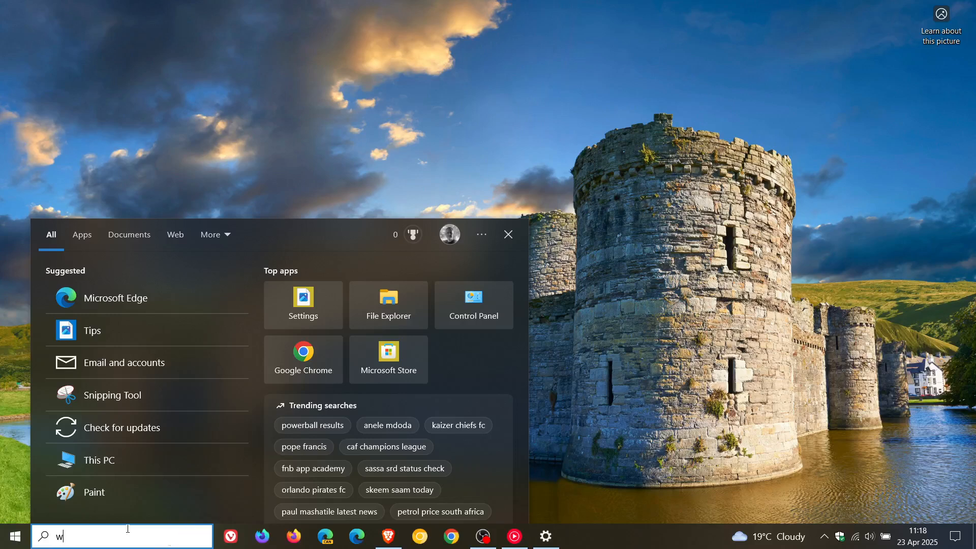
{"action": "type", "text": "inver.exe"}
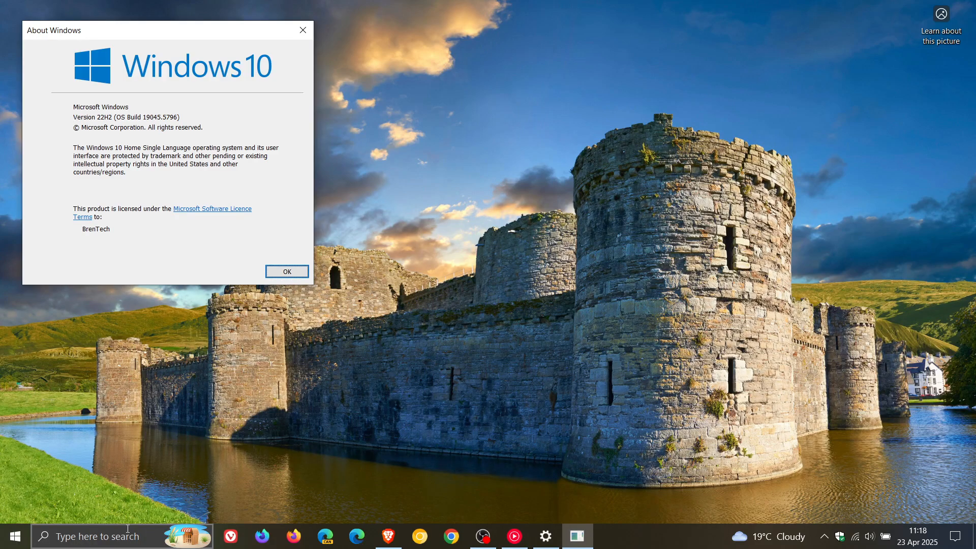
{"action": "mouse_move", "coordinate": [207, 38]}
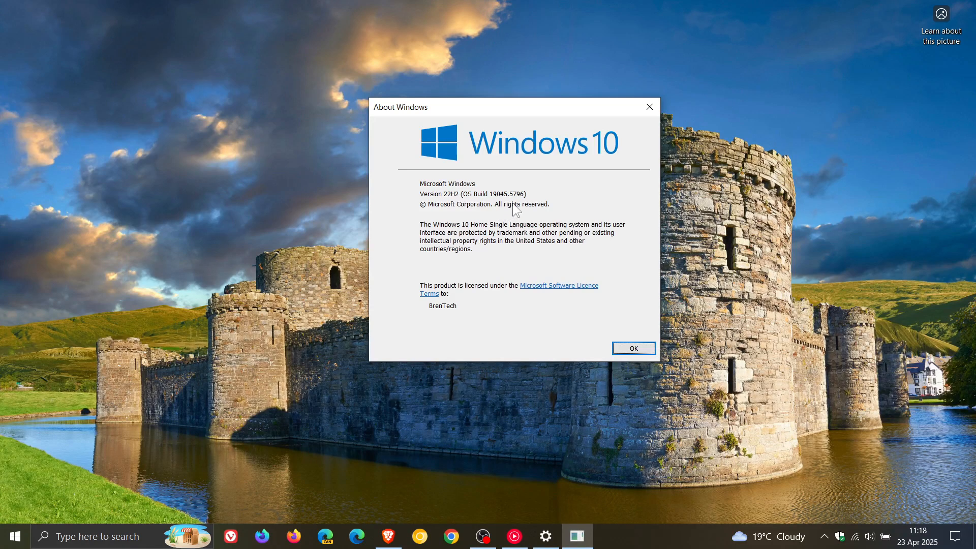
{"action": "mouse_move", "coordinate": [599, 204]}
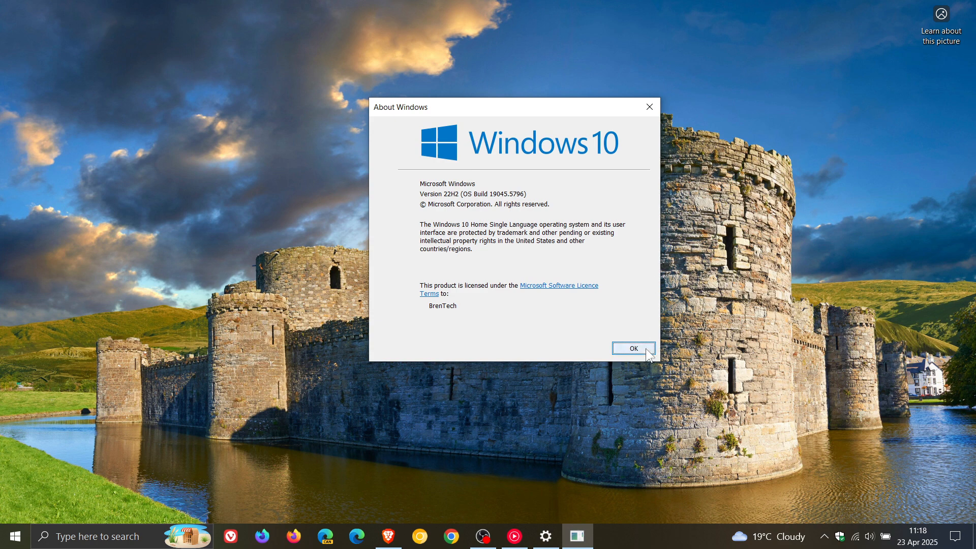
Step: Dismiss About Windows with OK after checking build 19045.5796, leaving the bare desktop
{"action": "left_click", "coordinate": [632, 348]}
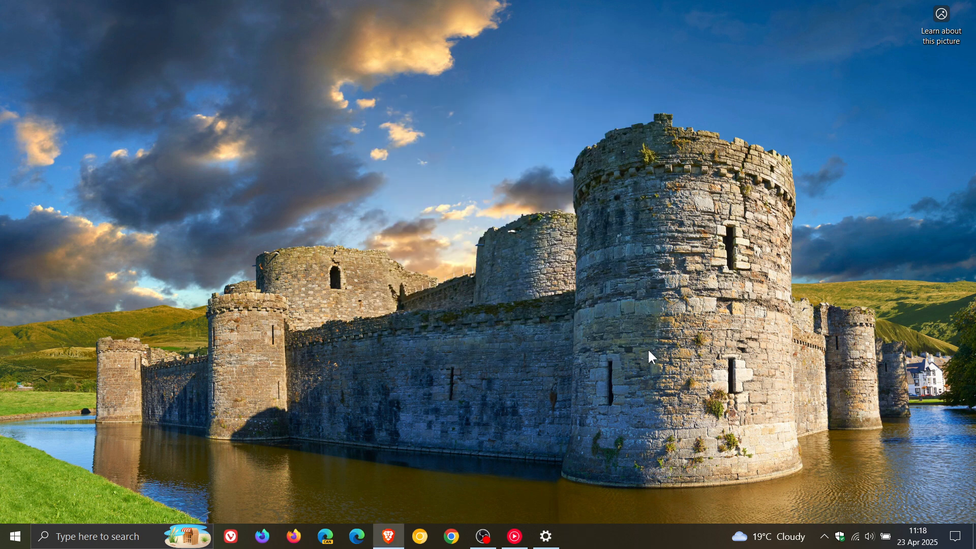